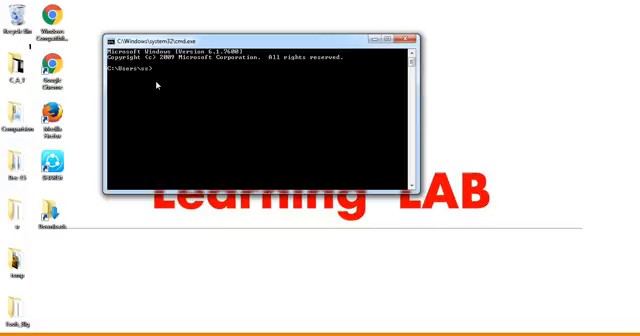
# Step: List the home directory with dir, then cd into Documents, list it, and clear the screen
pyautogui.write('d')
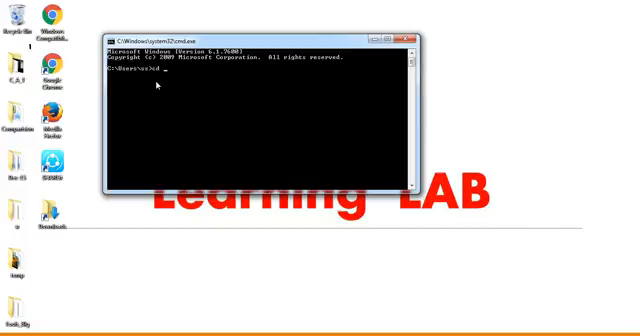
pyautogui.press('backspace')
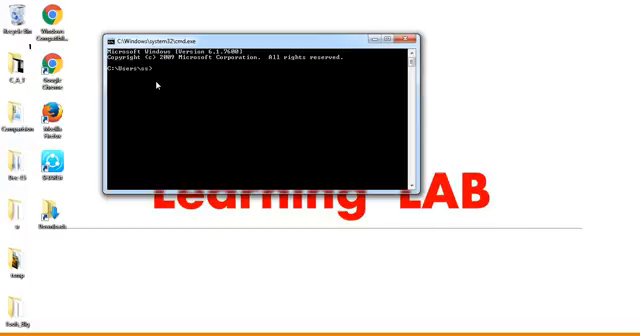
pyautogui.write('dir')
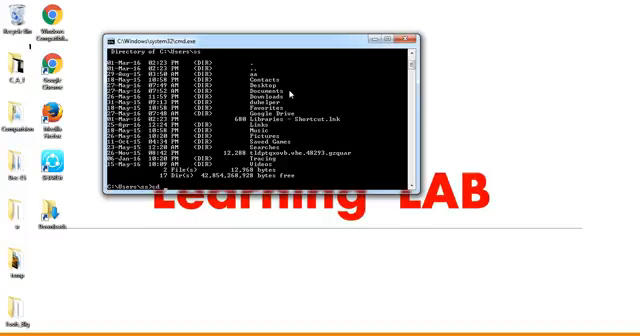
pyautogui.write('documents')
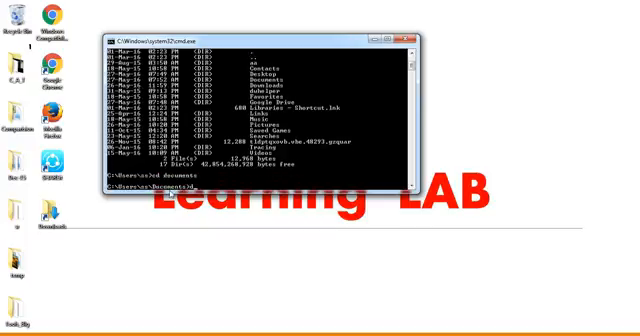
pyautogui.write('cls')
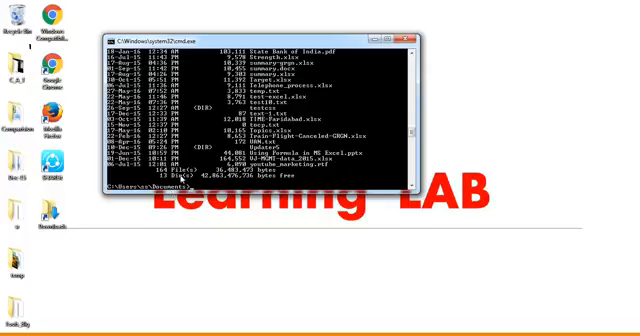
pyautogui.moveTo(256, 216)
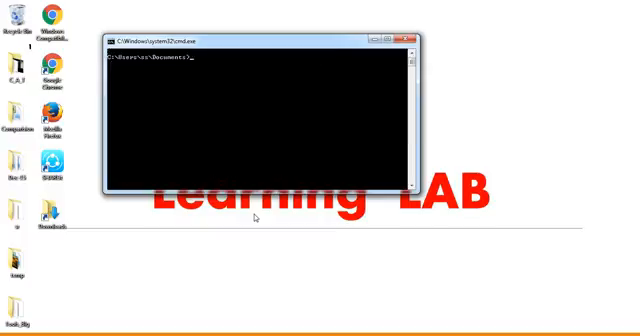
# Step: Run dir /d in Documents to show a compact names-only listing
pyautogui.write('d')
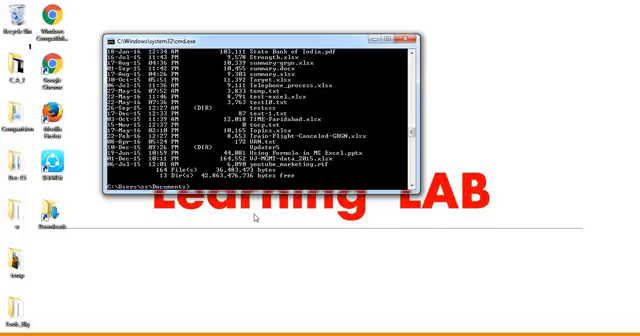
pyautogui.moveTo(255, 217)
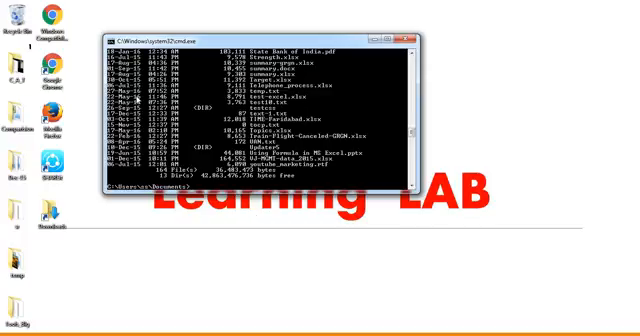
pyautogui.moveTo(272, 108)
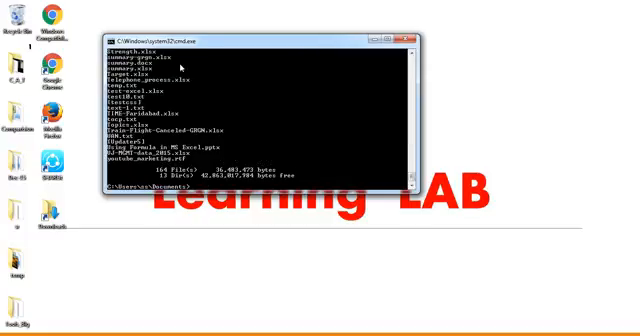
pyautogui.moveTo(177, 70)
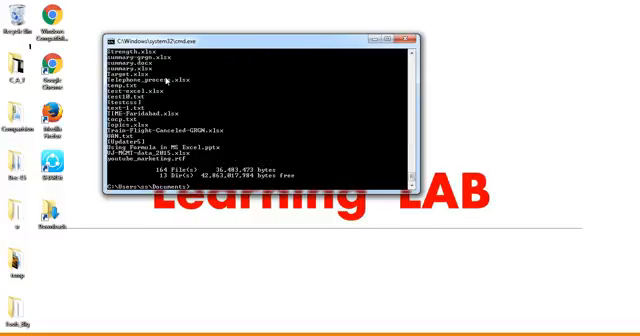
pyautogui.write('dir /d')
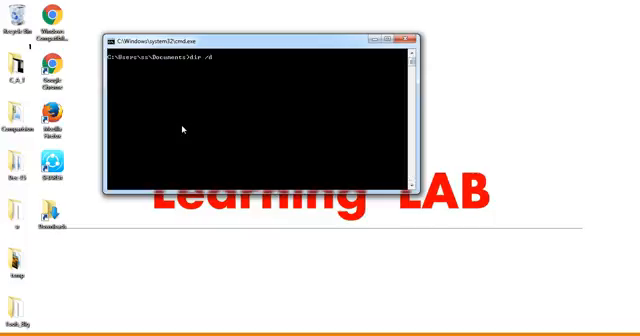
# Step: Redirect the dir /d output into a file named test.txt
pyautogui.write('> t')
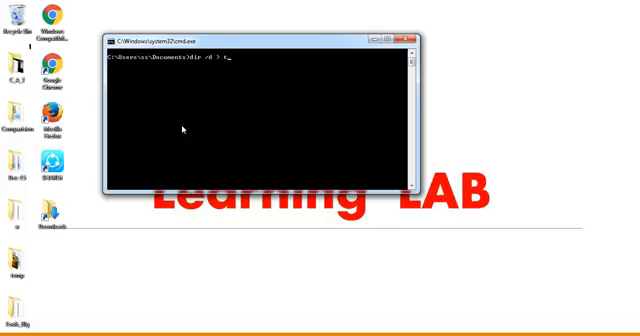
pyautogui.write('est.')
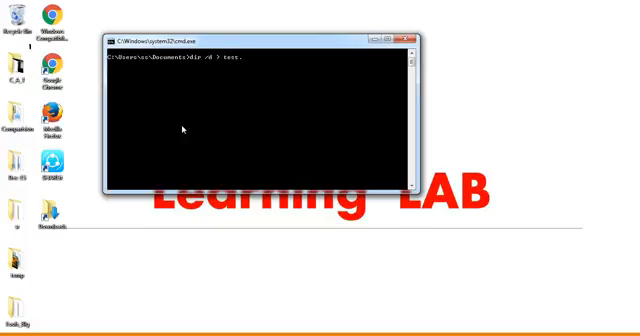
pyautogui.write('txt')
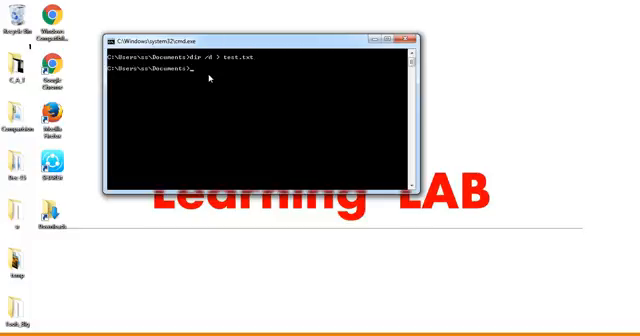
pyautogui.moveTo(386, 123)
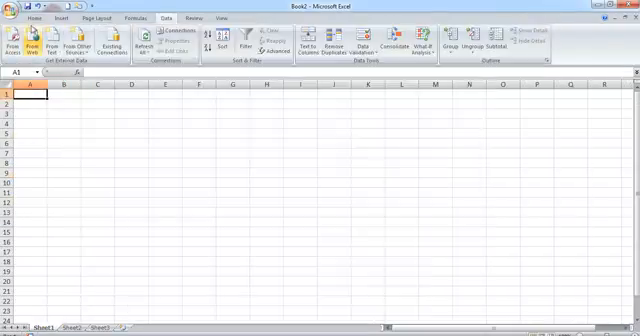
# Step: Open test.txt from My Documents in Excel
pyautogui.click(13, 13)
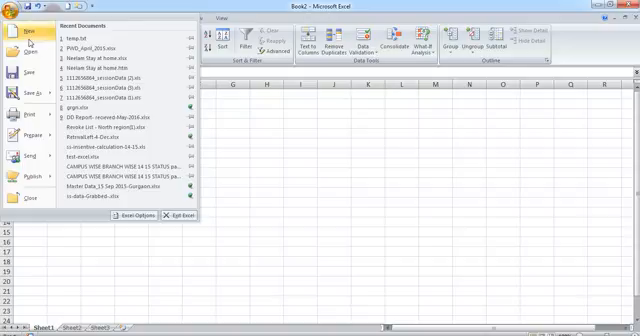
pyautogui.click(16, 38)
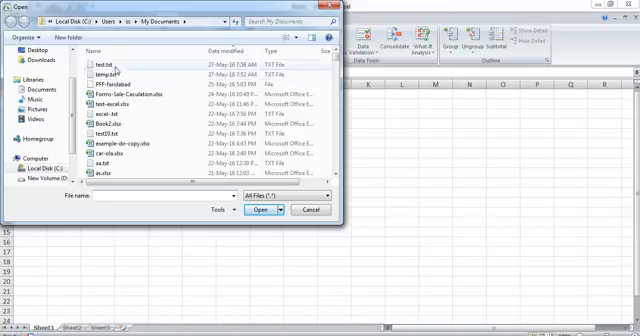
pyautogui.click(266, 210)
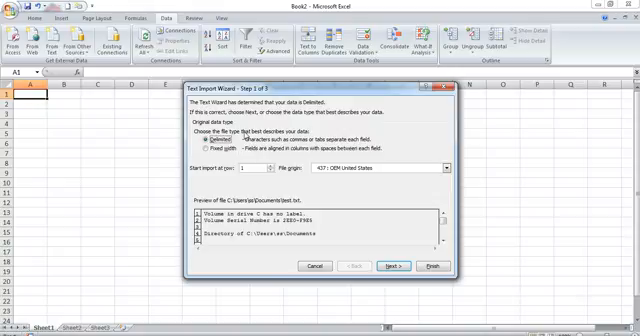
# Step: Import test.txt as fixed-width text and finish the wizard
pyautogui.click(200, 150)
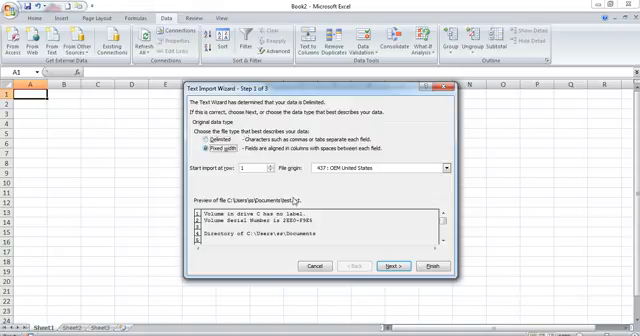
pyautogui.click(393, 266)
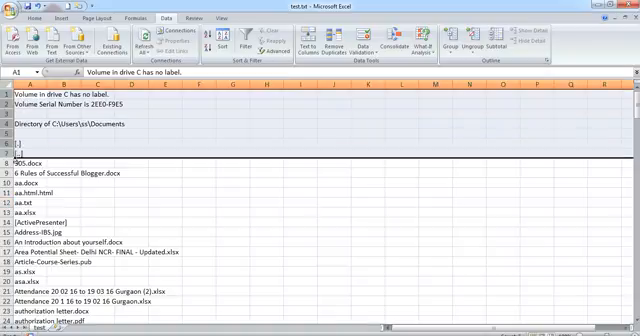
# Step: Delete rows 1–7 holding the volume and directory header lines
pyautogui.scroll(-3)
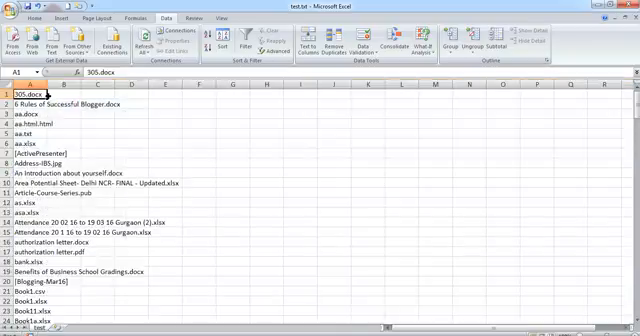
pyautogui.scroll(-3)
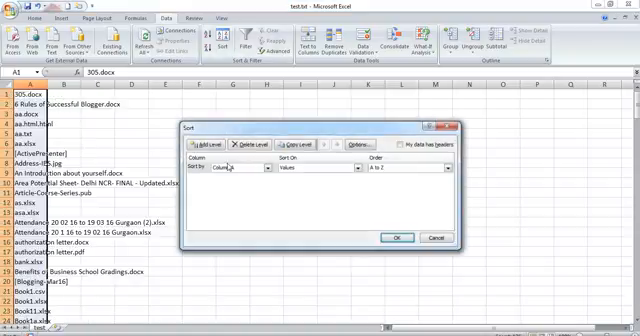
# Step: Sort column A by values from A to Z
pyautogui.click(230, 170)
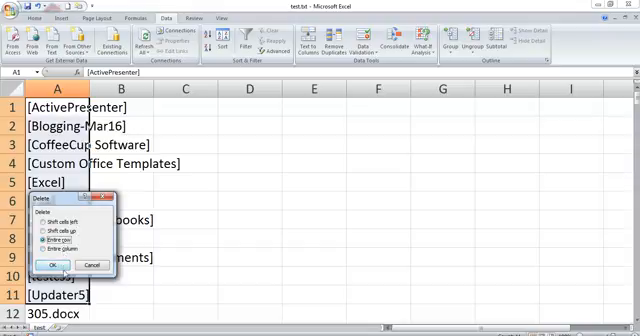
# Step: Delete the bracketed folder rows entirely, then scroll through the remaining file names
pyautogui.click(67, 263)
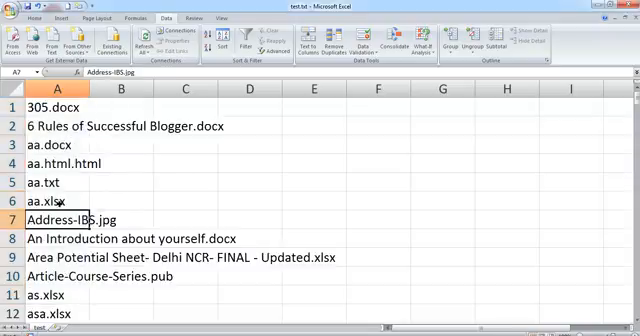
pyautogui.scroll(-3)
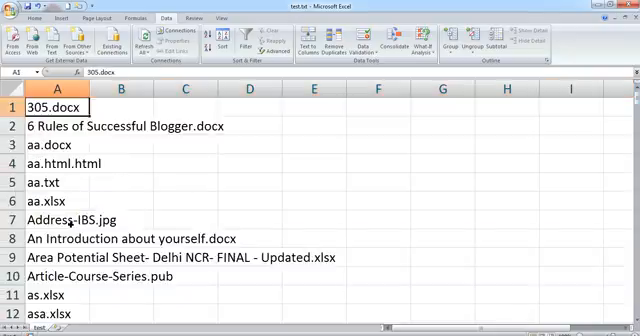
pyautogui.scroll(-3)
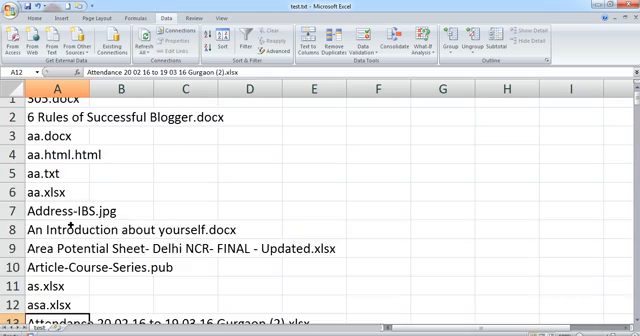
pyautogui.scroll(-3)
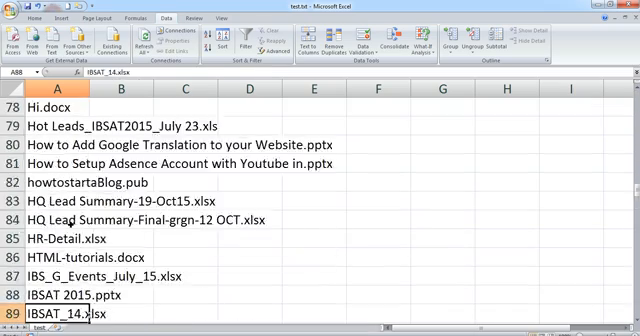
pyautogui.scroll(-3)
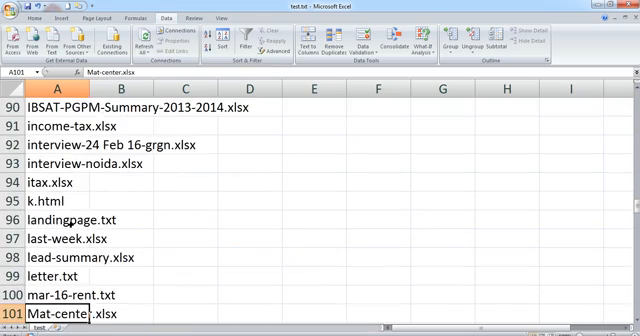